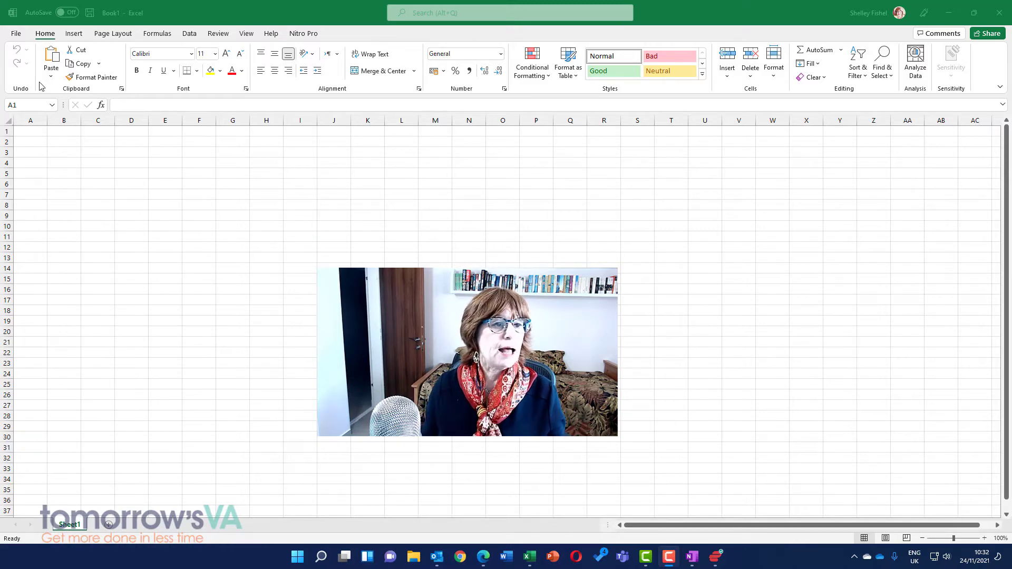
# Step: Restore the Quick Access Toolbar via Ribbon Display Options and position it above the ribbon
pyautogui.click(12, 12)
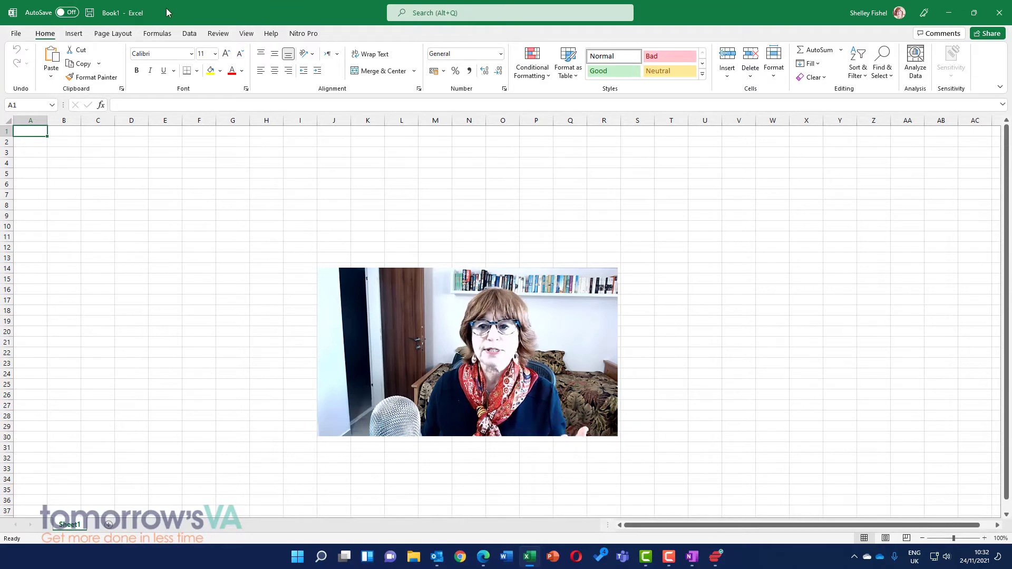
pyautogui.moveTo(768, 51)
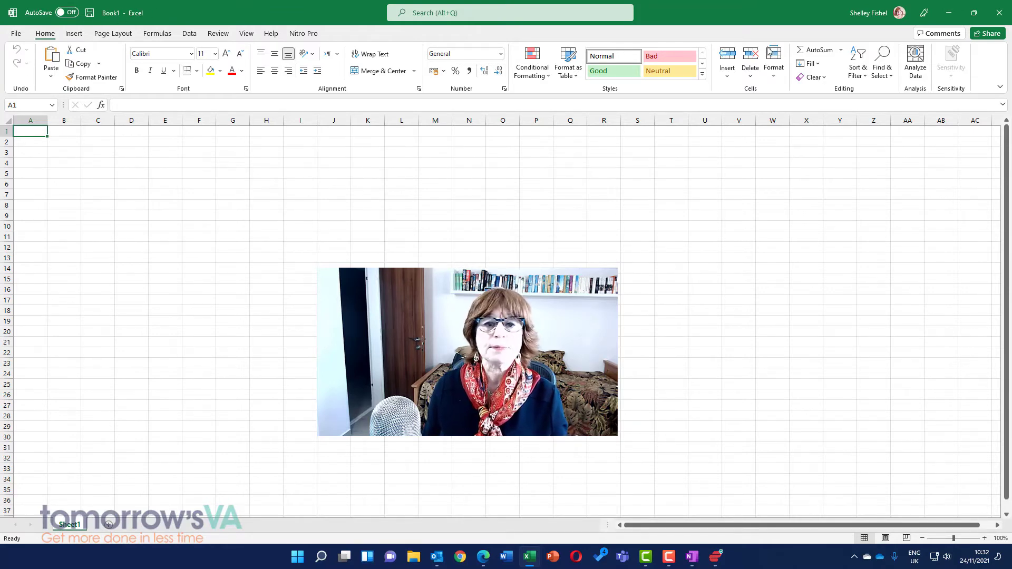
pyautogui.moveTo(389, 262)
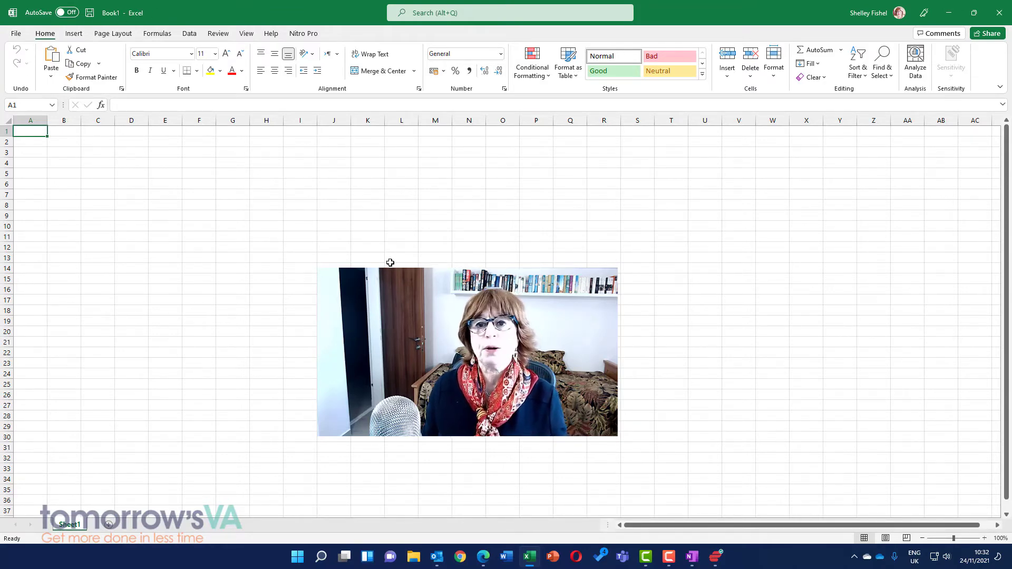
pyautogui.moveTo(998, 83)
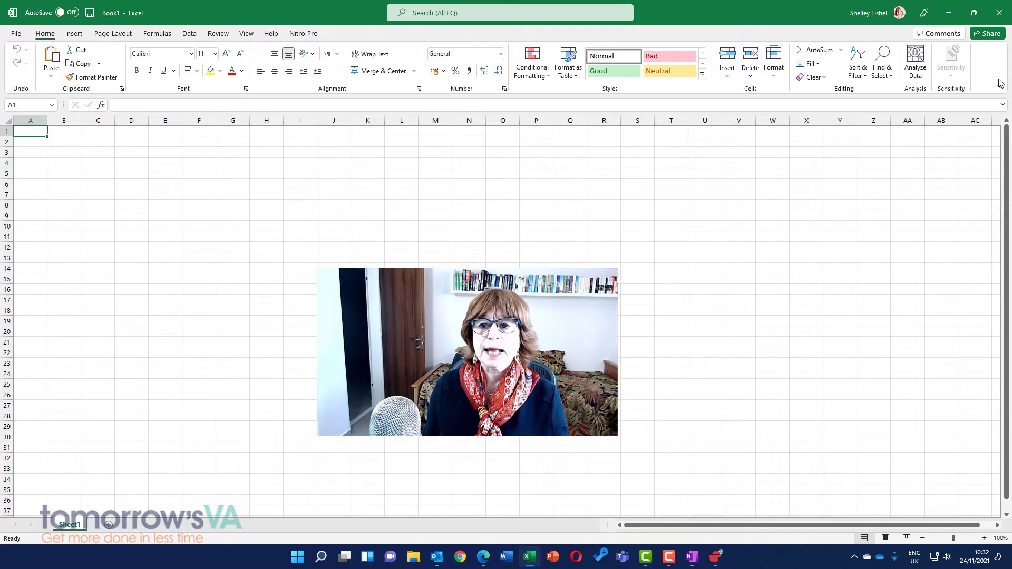
pyautogui.click(1000, 86)
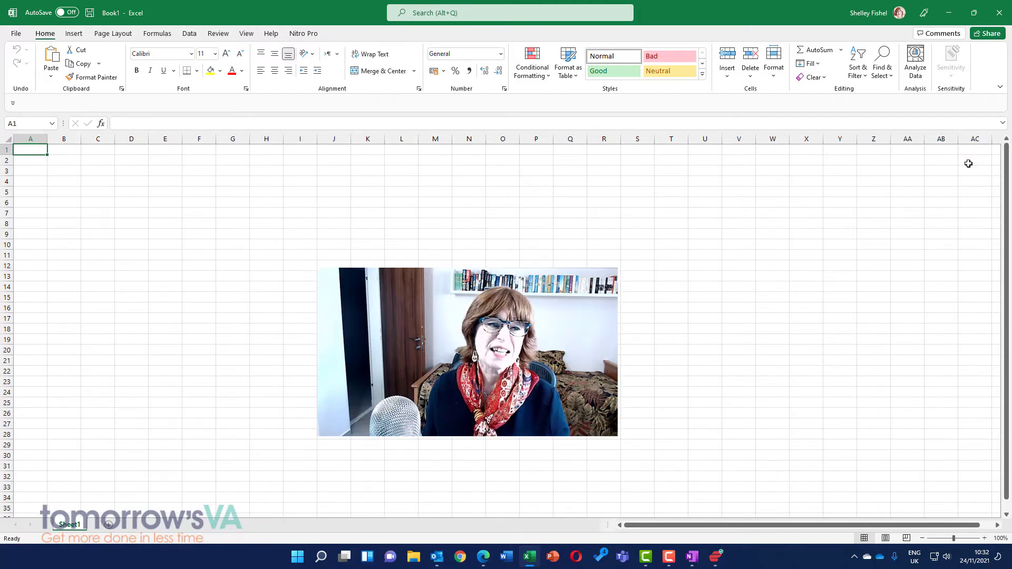
pyautogui.moveTo(137, 172)
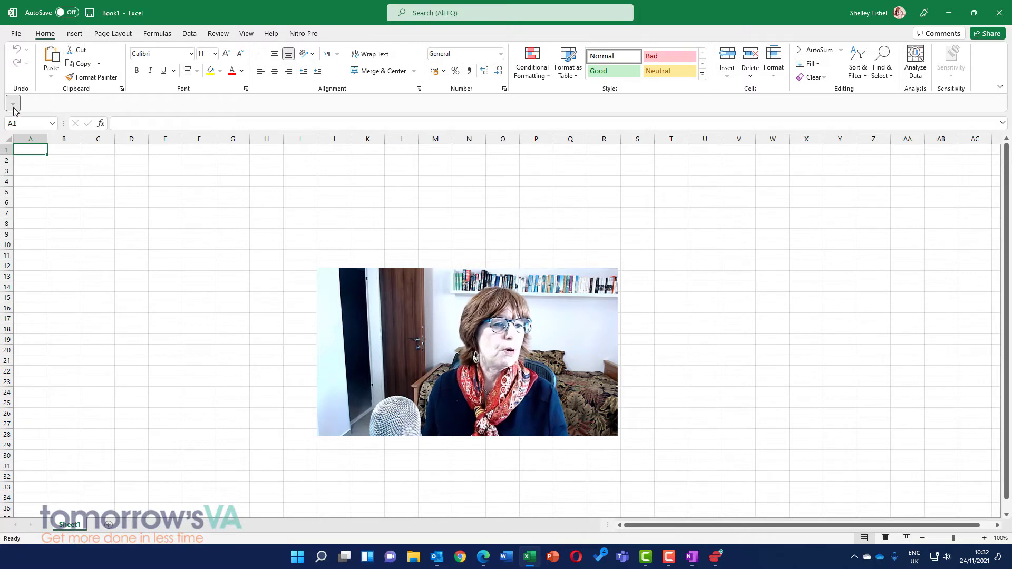
pyautogui.click(13, 103)
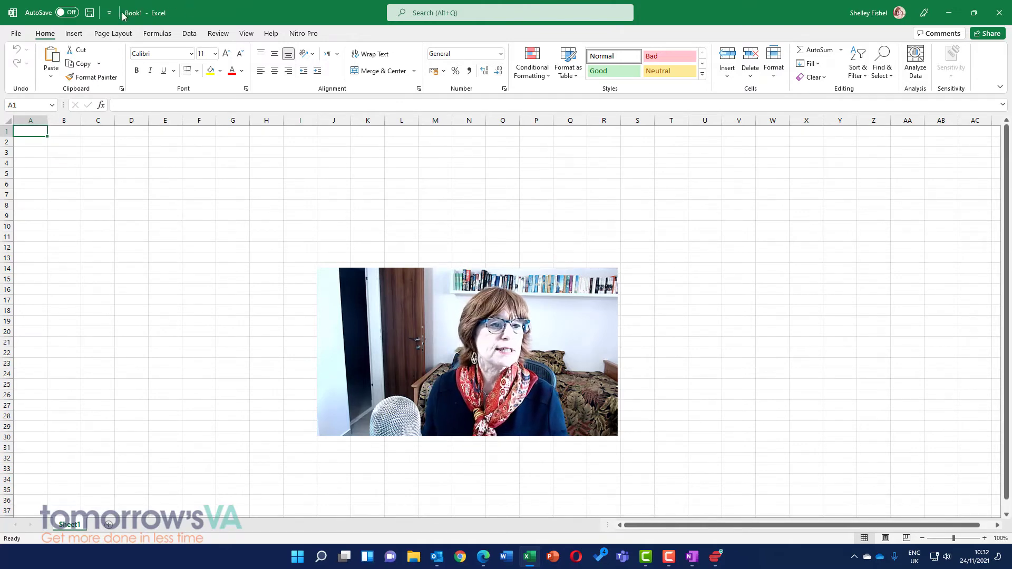
# Step: Add the New command to the Quick Access Toolbar from its customize dropdown
pyautogui.click(110, 13)
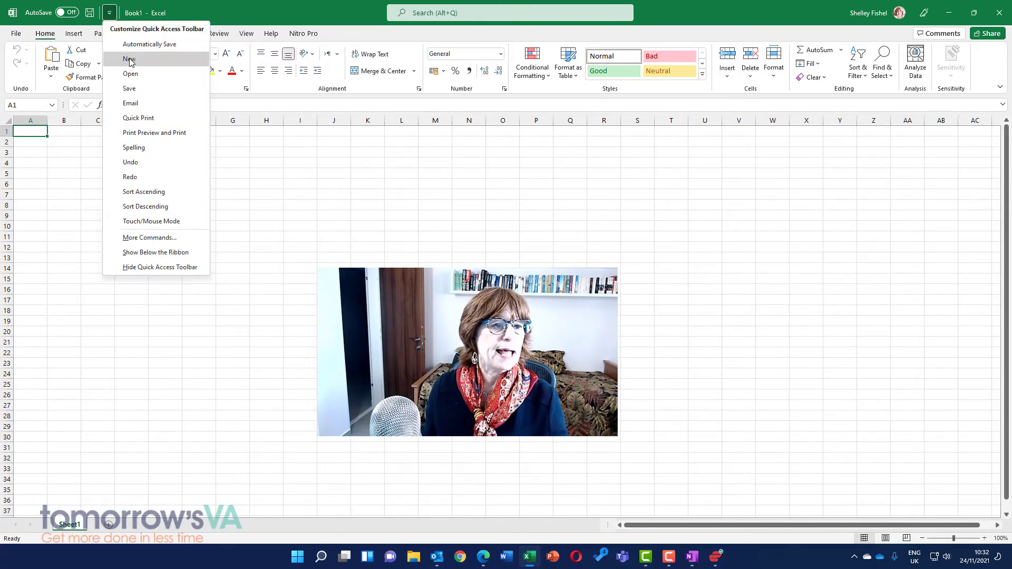
pyautogui.click(129, 59)
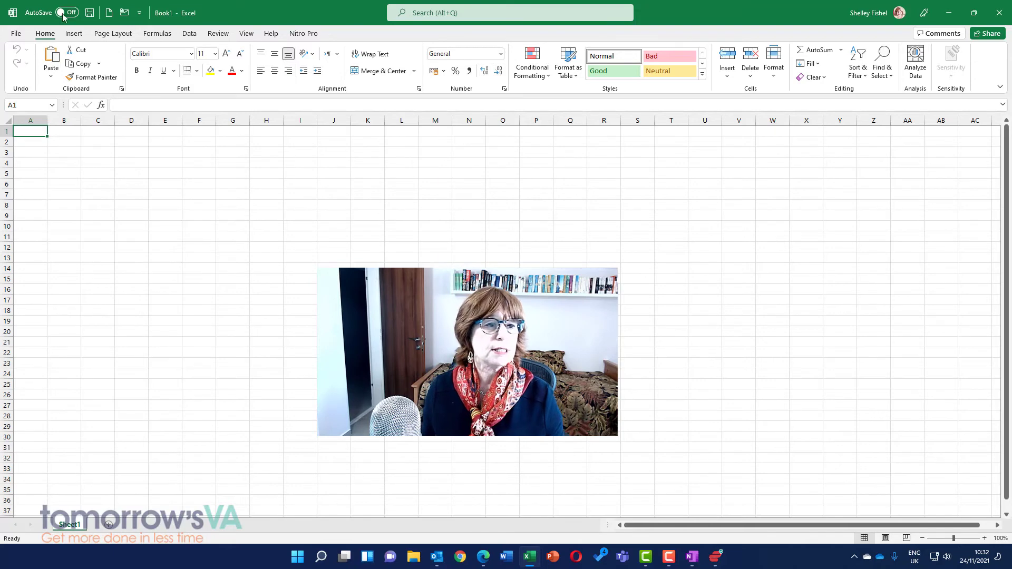
pyautogui.click(124, 12)
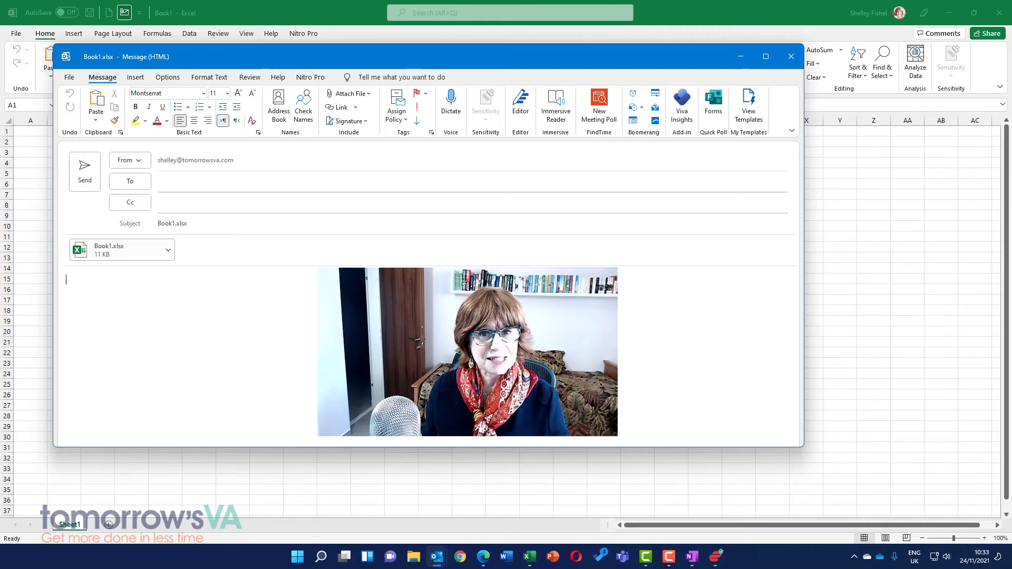
pyautogui.moveTo(595, 139)
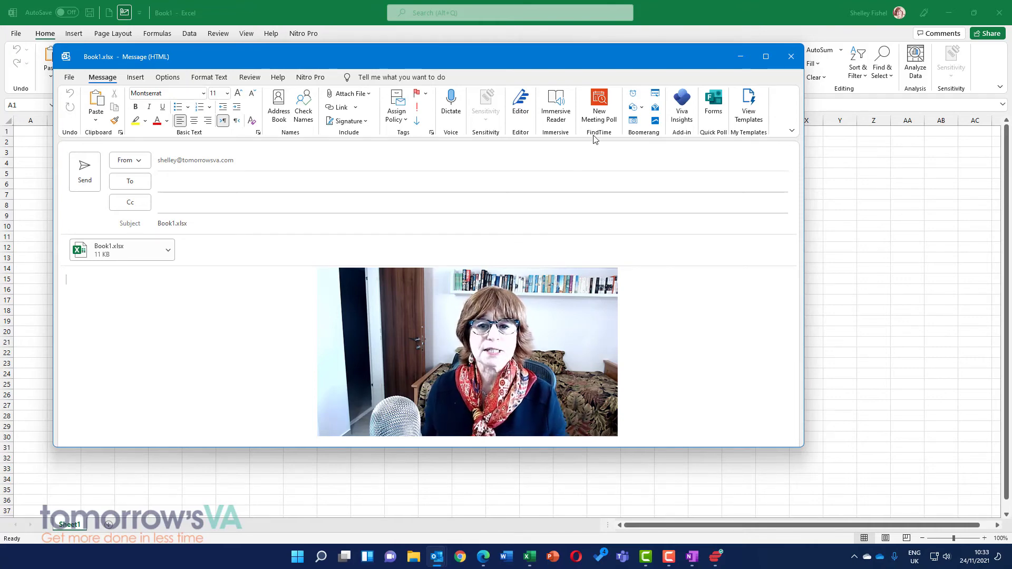
pyautogui.click(790, 56)
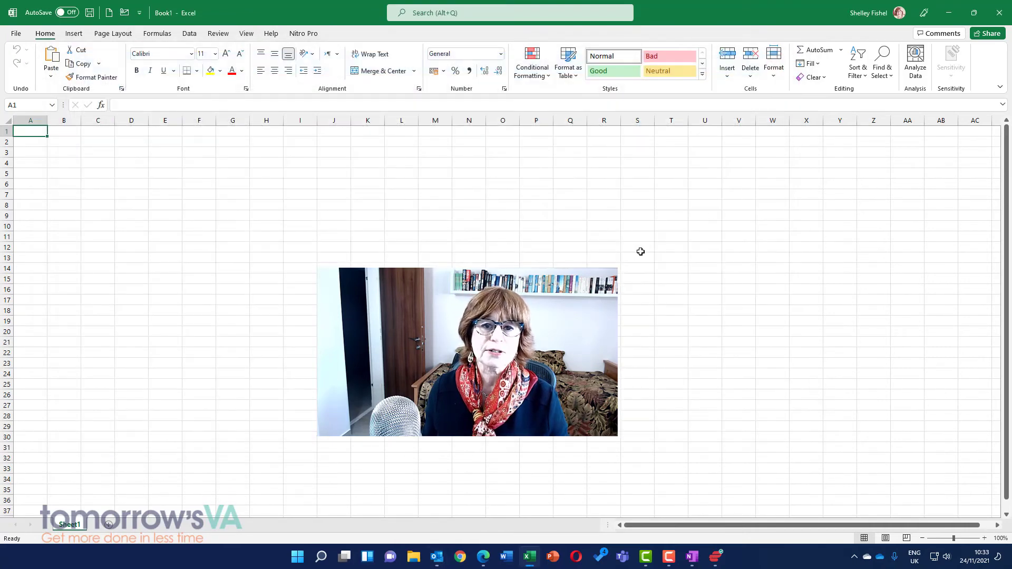